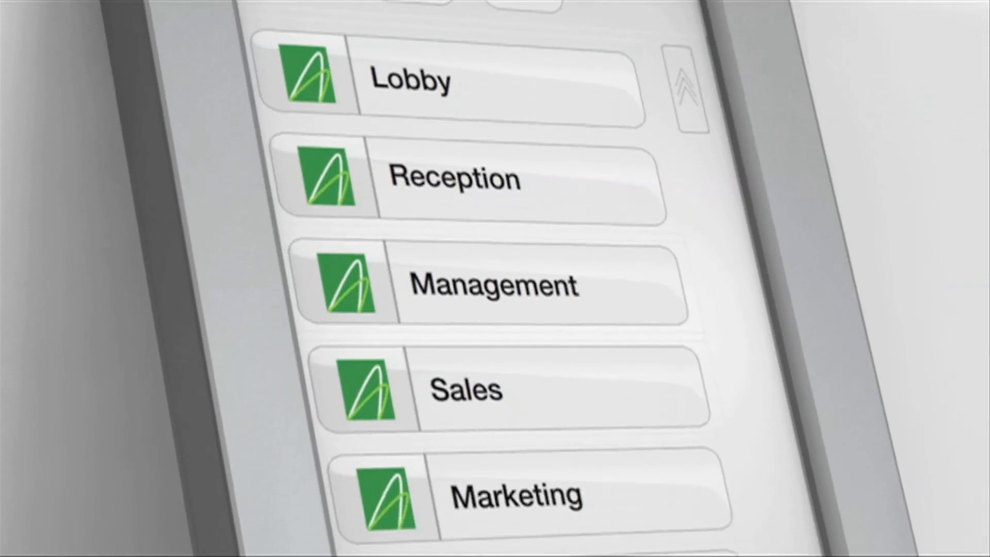
scroll("down", 3)
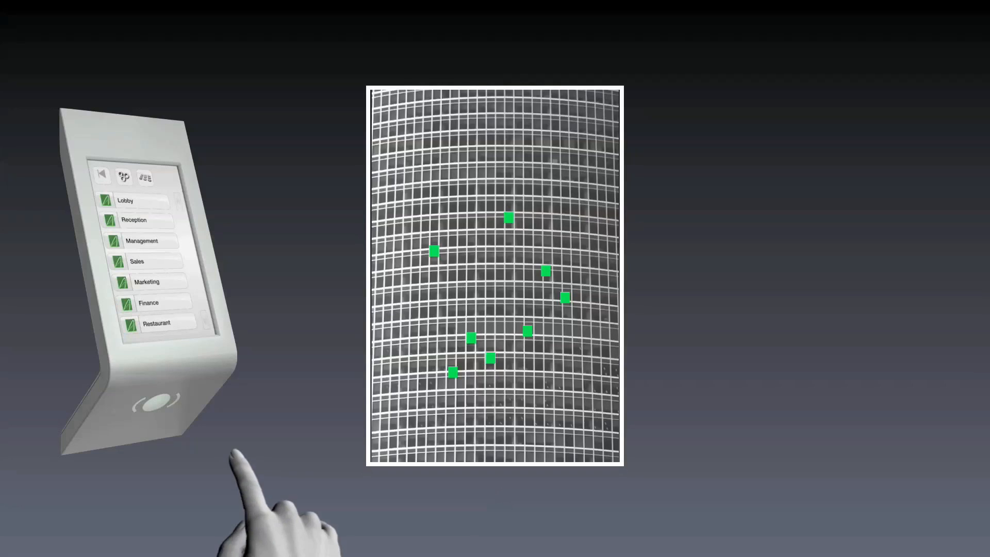
left_click(146, 262)
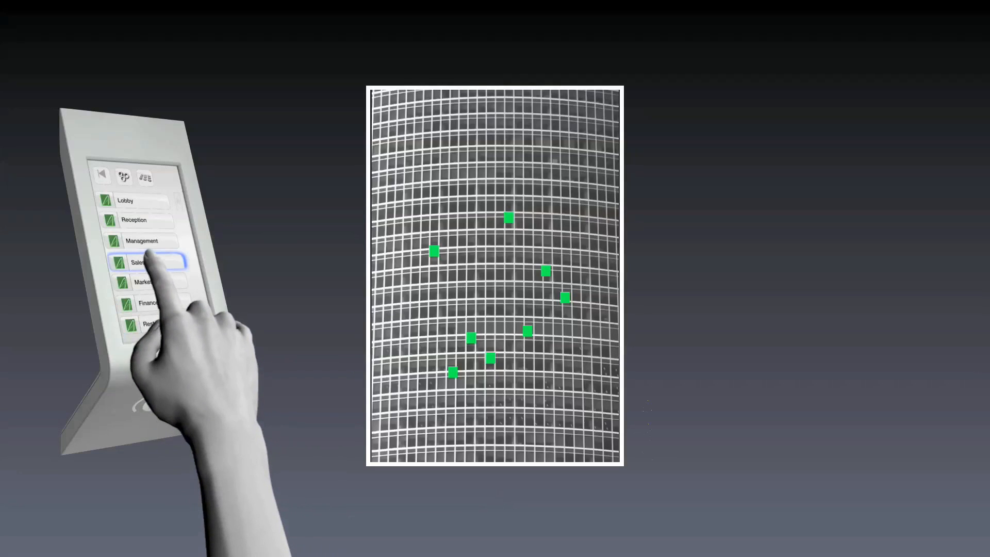